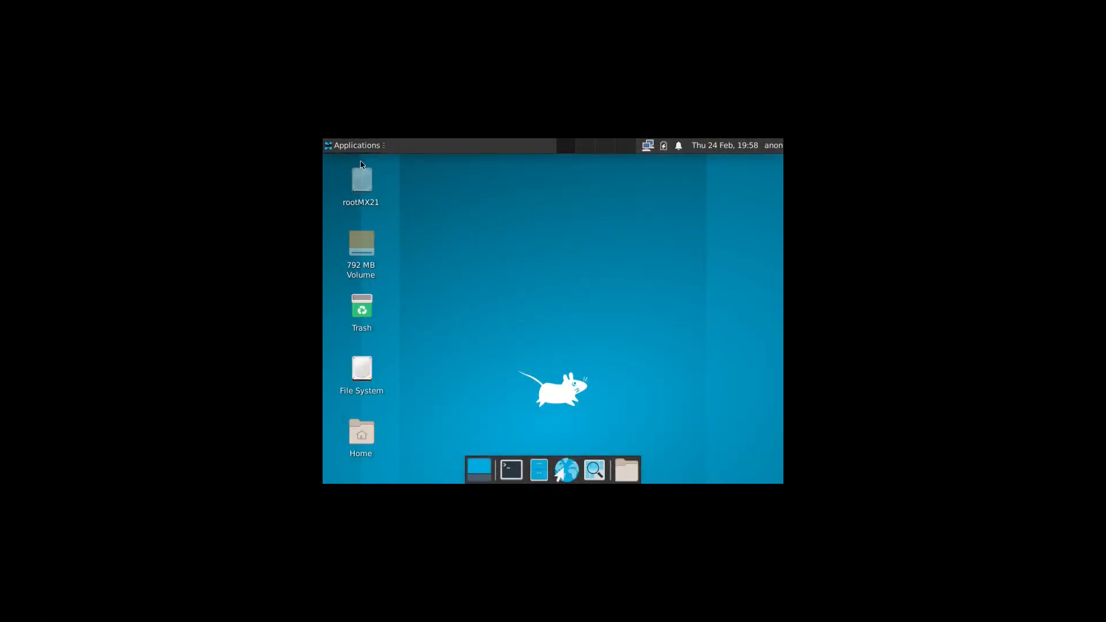
# Set the display resolution to 1920x1080 and keep the new configuration
pyautogui.click(593, 469)
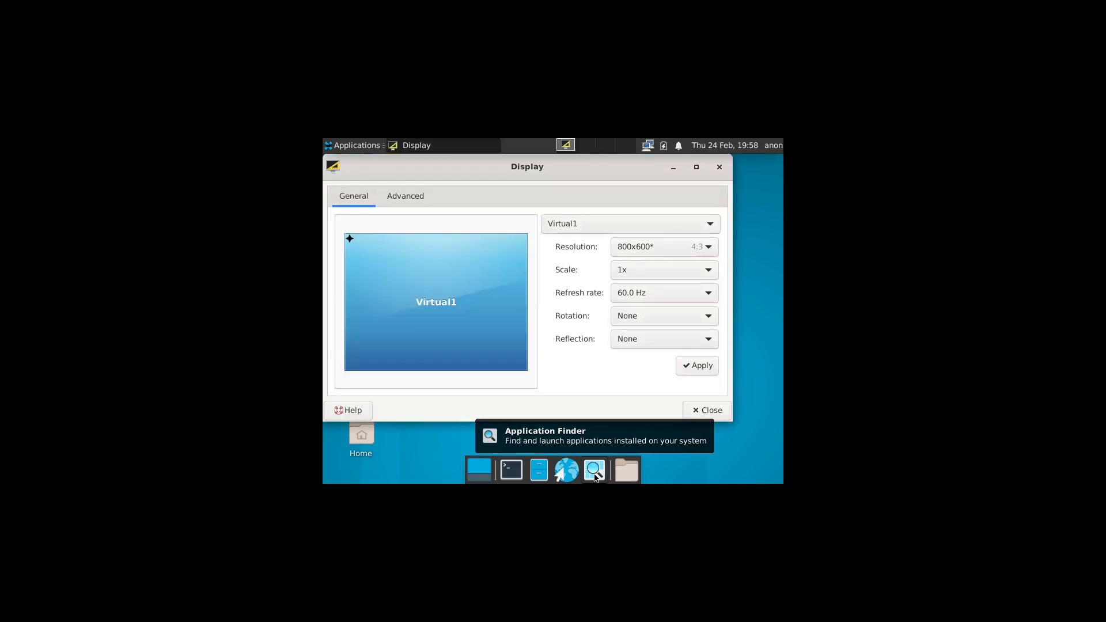
pyautogui.click(661, 246)
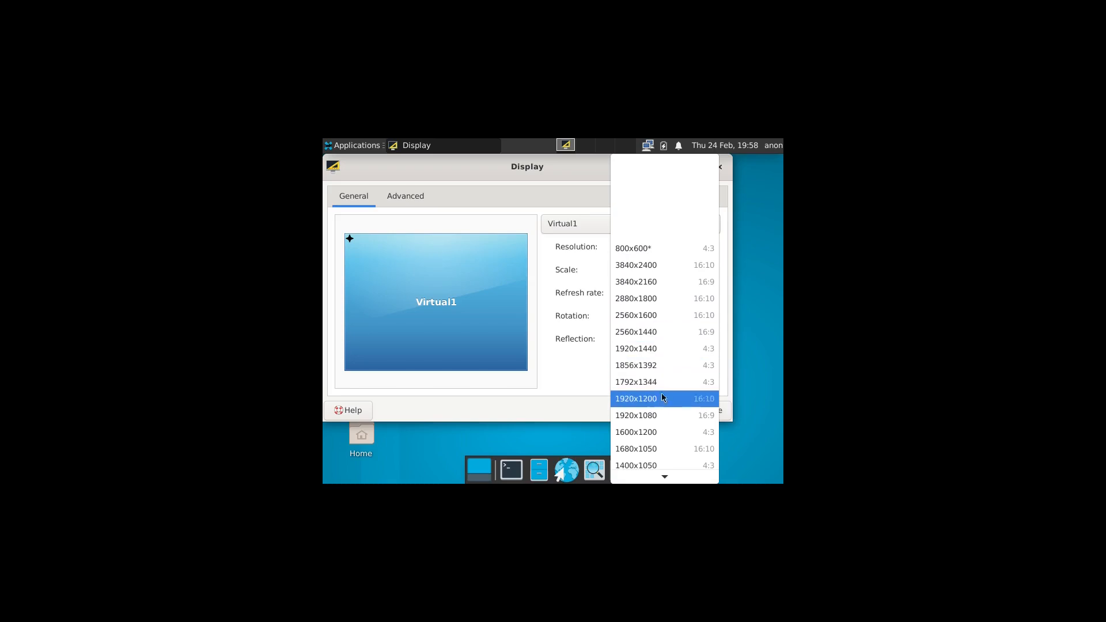
pyautogui.click(636, 415)
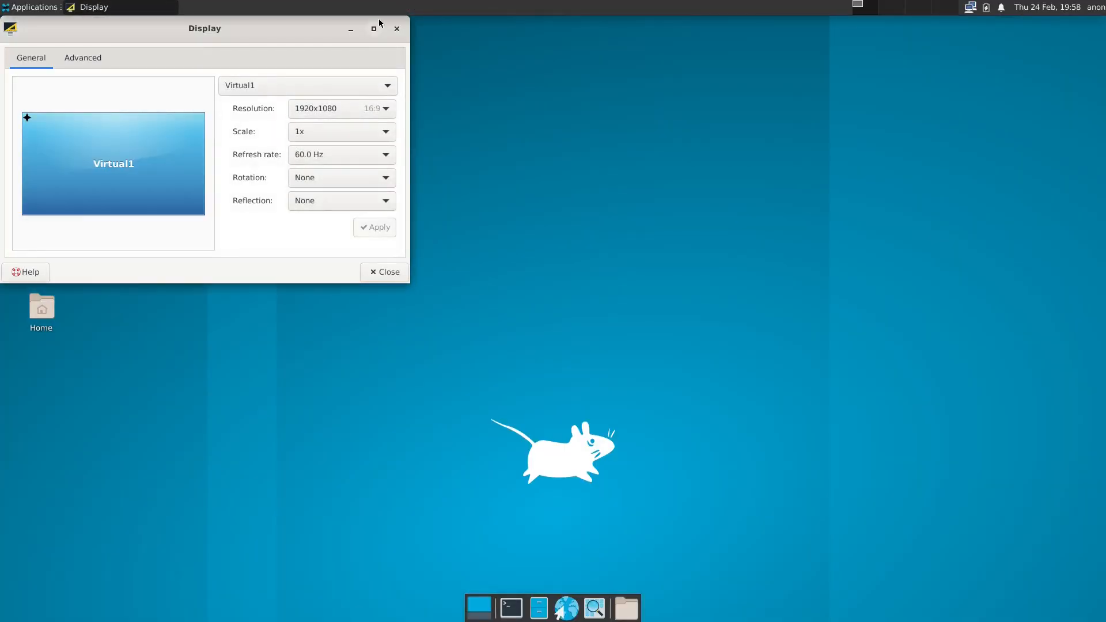
pyautogui.click(385, 272)
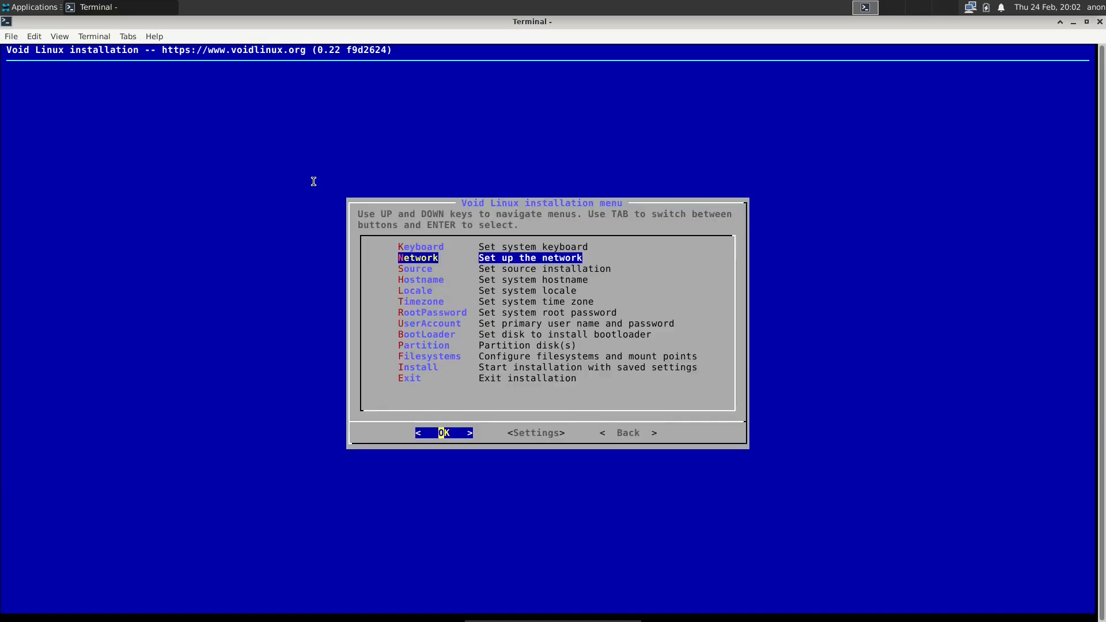
# Confirm the root password and start partitioning /dev/sda with cfdisk
pyautogui.press('Down')
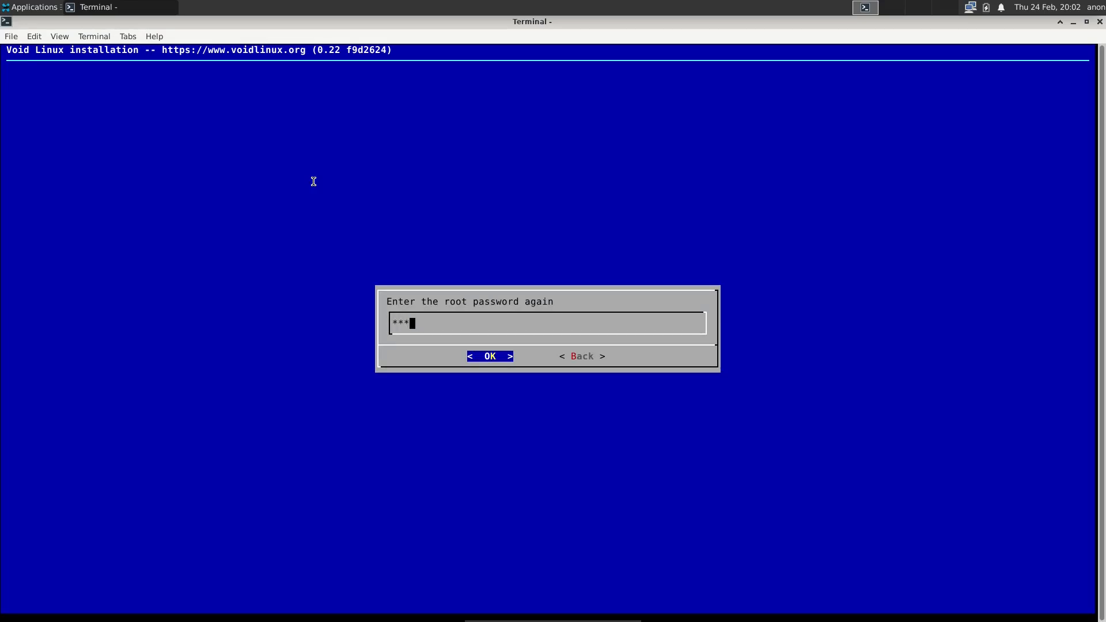
pyautogui.click(489, 356)
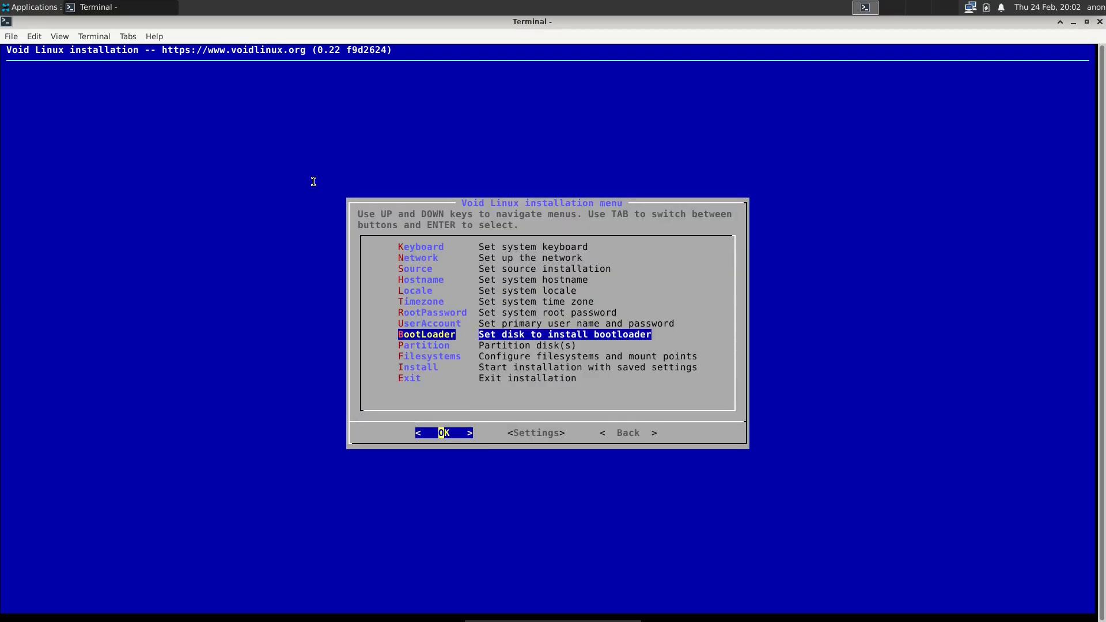
pyautogui.press('Down')
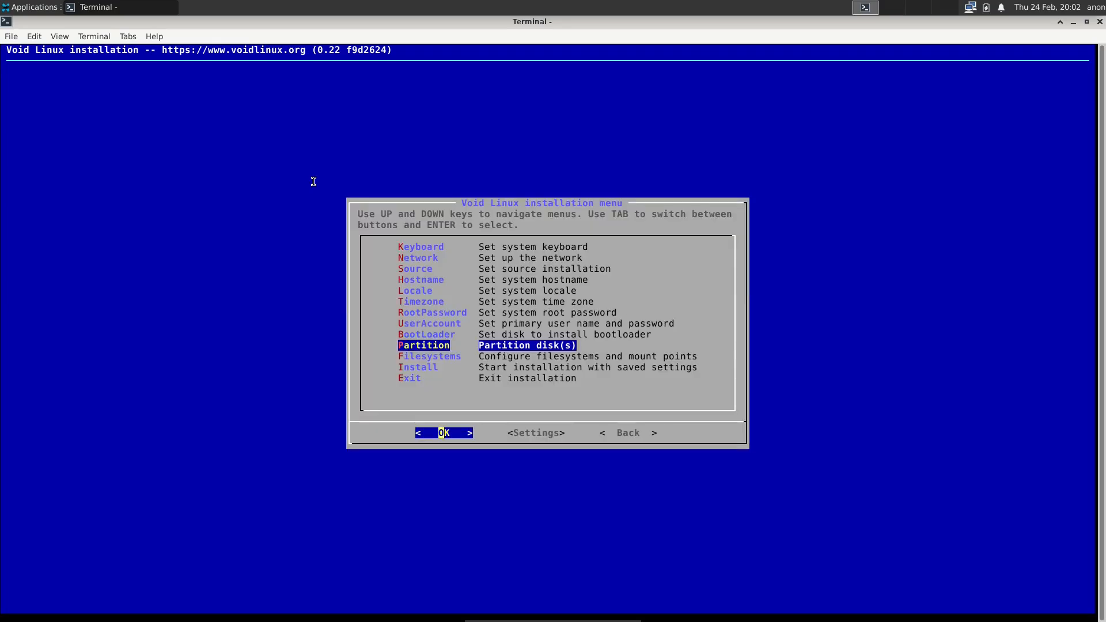
pyautogui.click(442, 433)
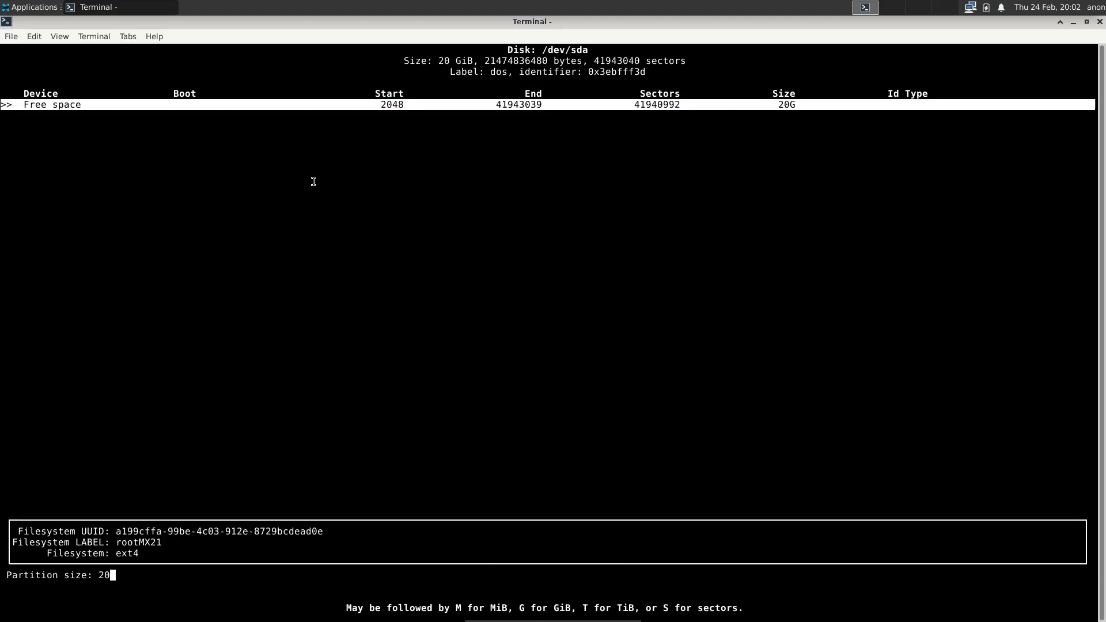
# Create the 100M first partition and set its type to W95 FAT32
pyautogui.press('Return')
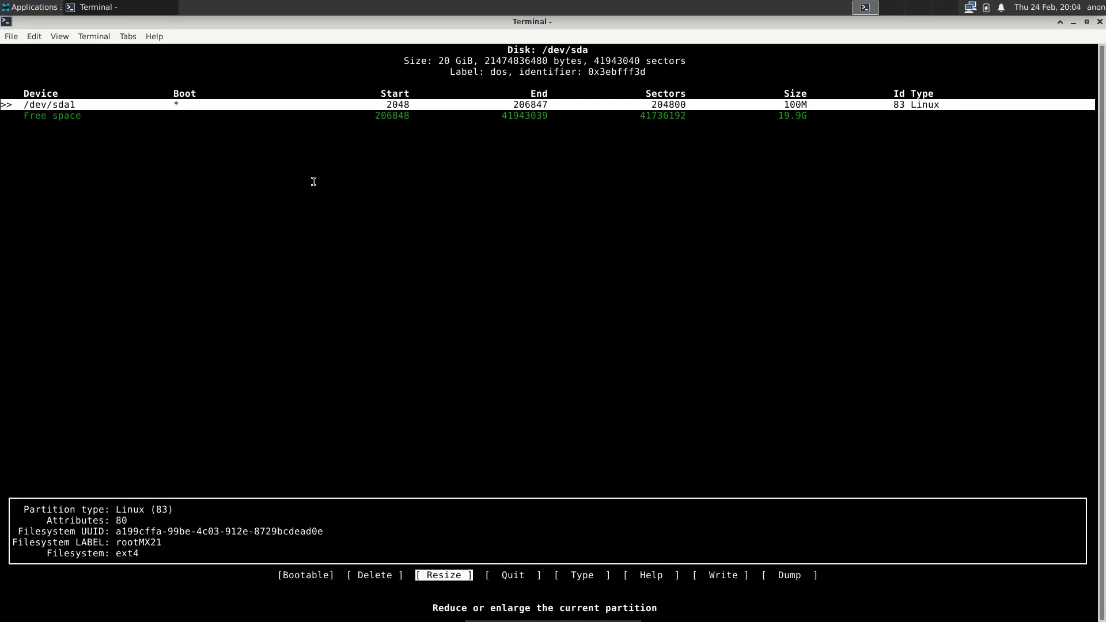
pyautogui.click(581, 575)
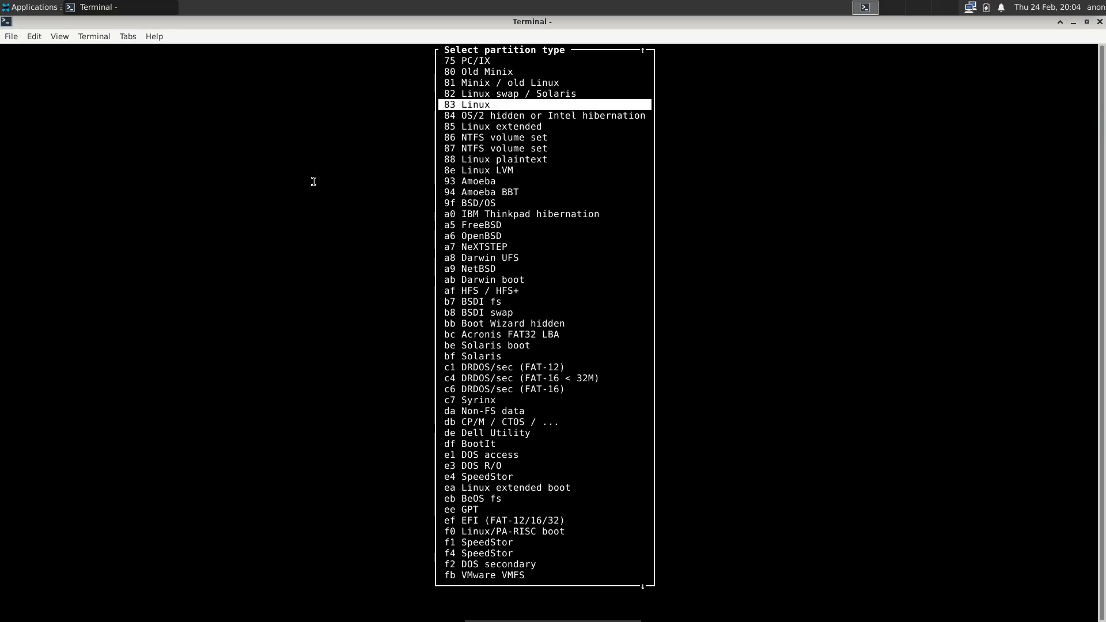
pyautogui.press('Down')
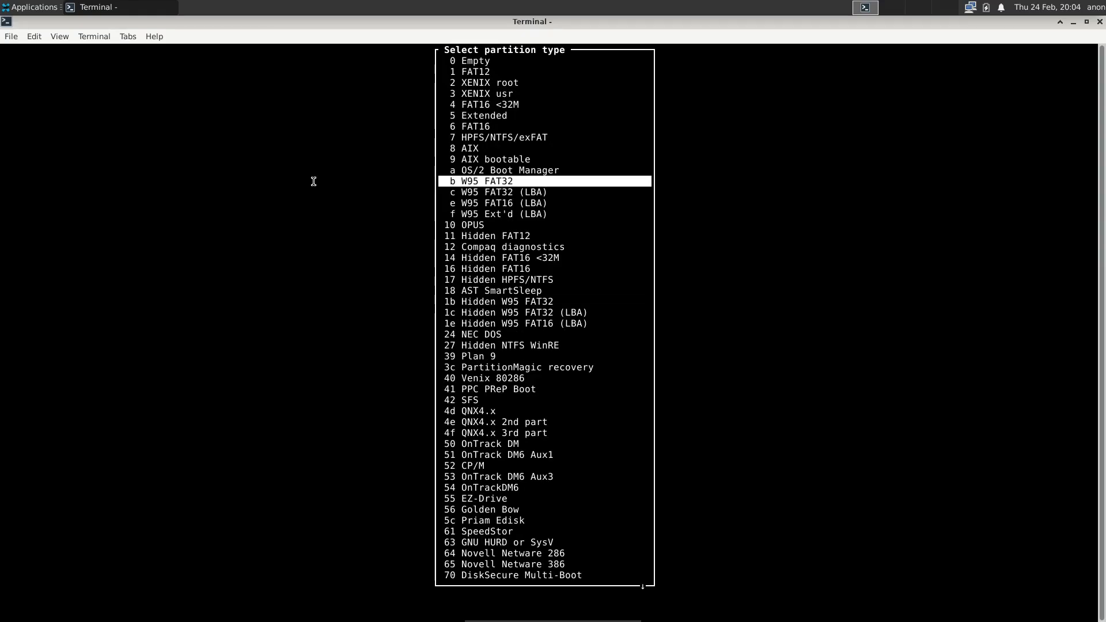
pyautogui.press('Return')
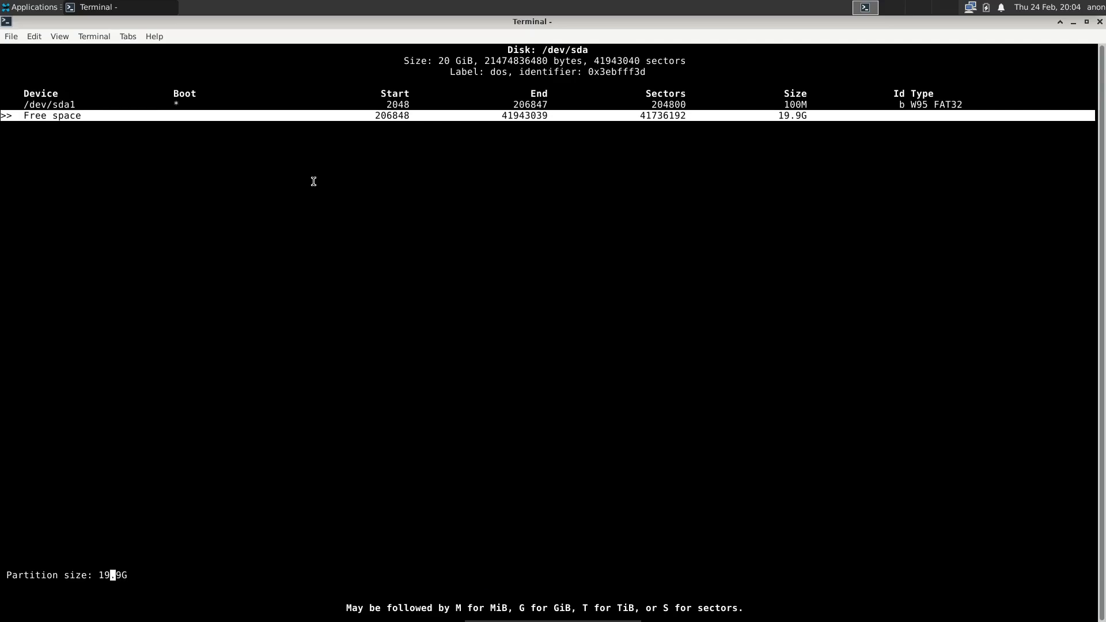
# Create the 17G Linux partition and a 2.9G swap partition, then write the table to disk
pyautogui.press('BackSpace')
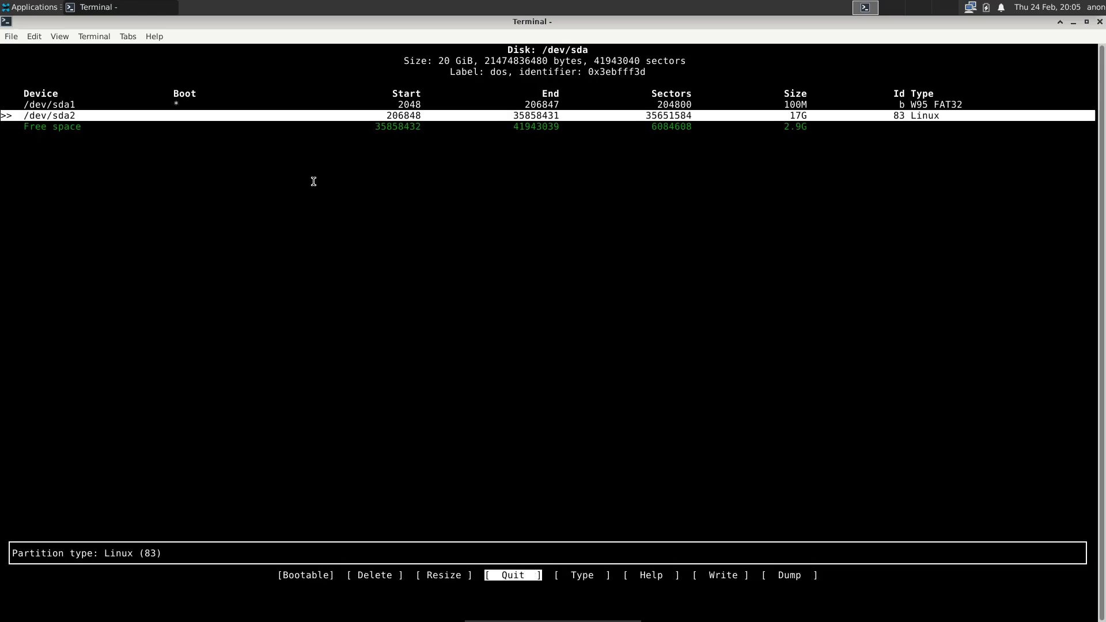
pyautogui.press('Down')
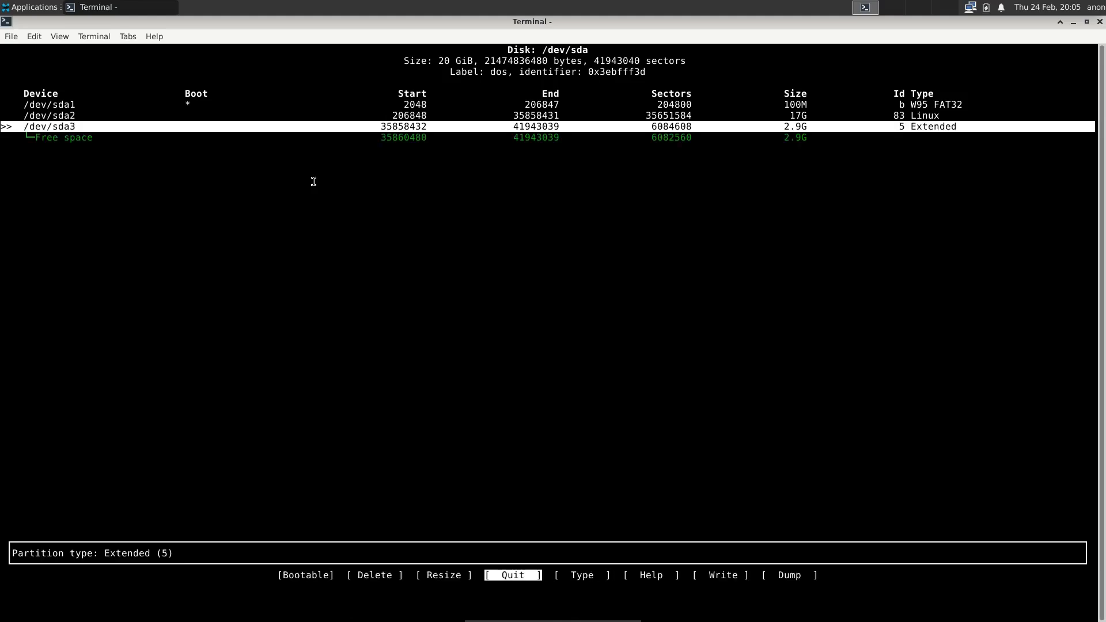
pyautogui.press('Left')
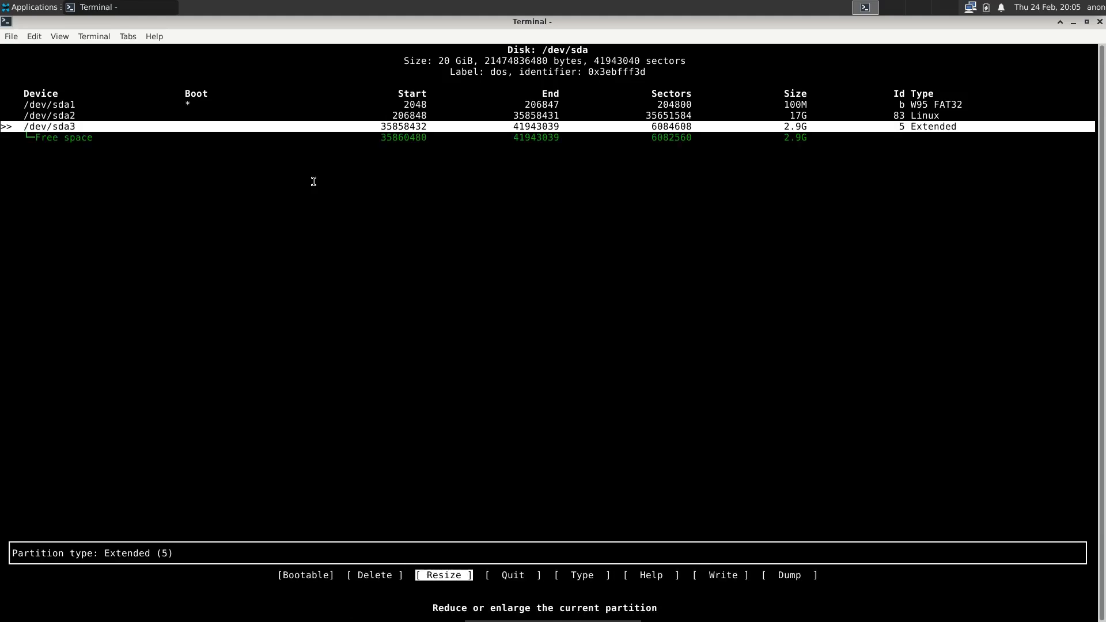
pyautogui.click(580, 575)
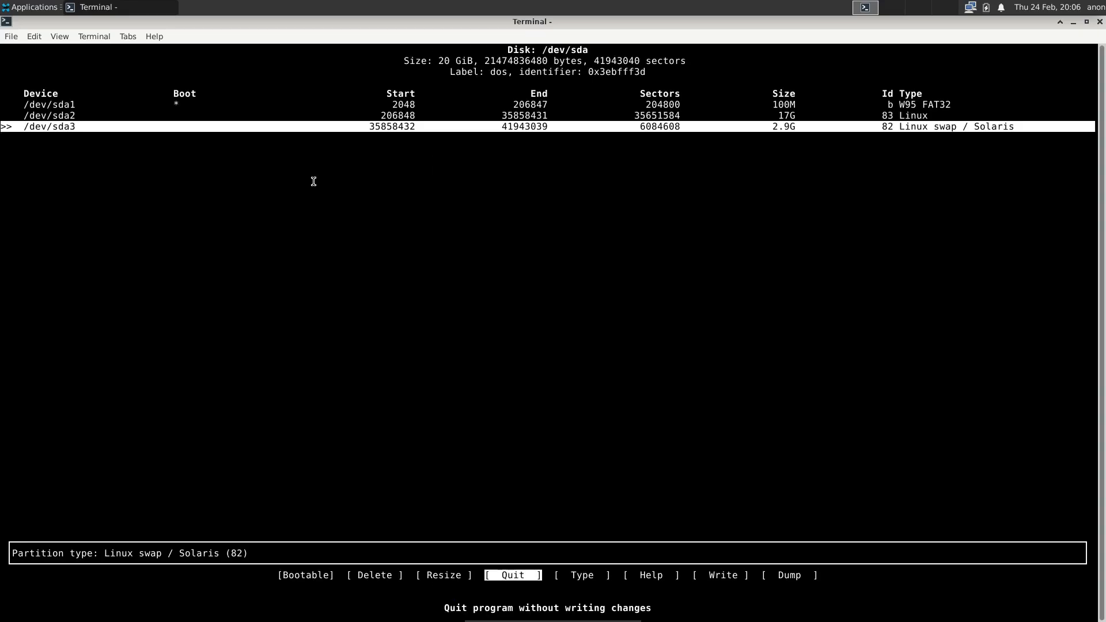
pyautogui.press('Right')
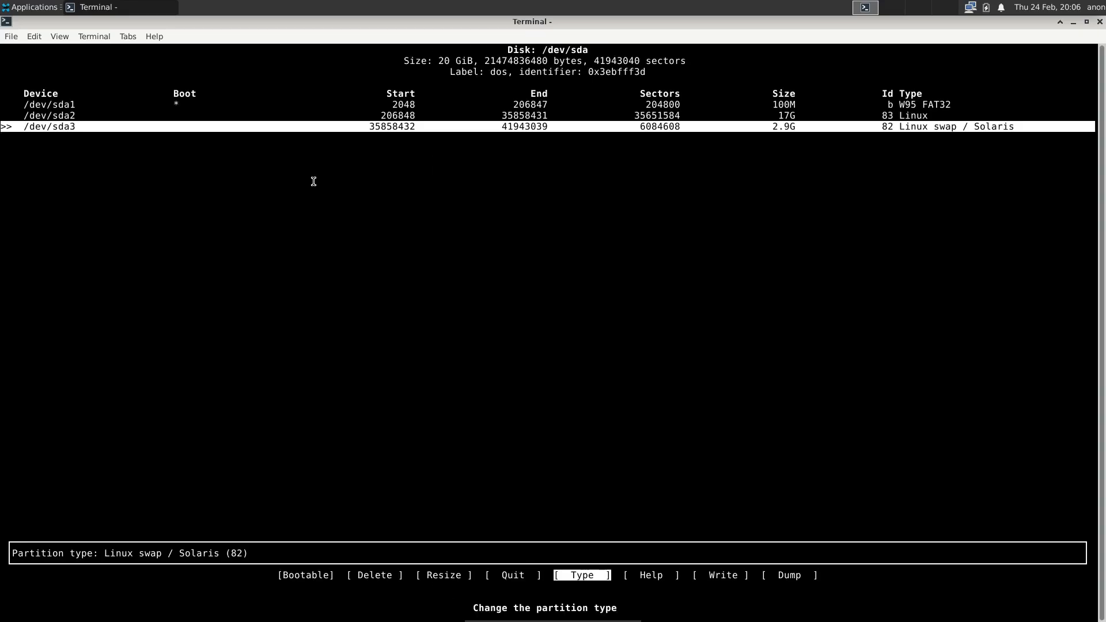
pyautogui.press('Right')
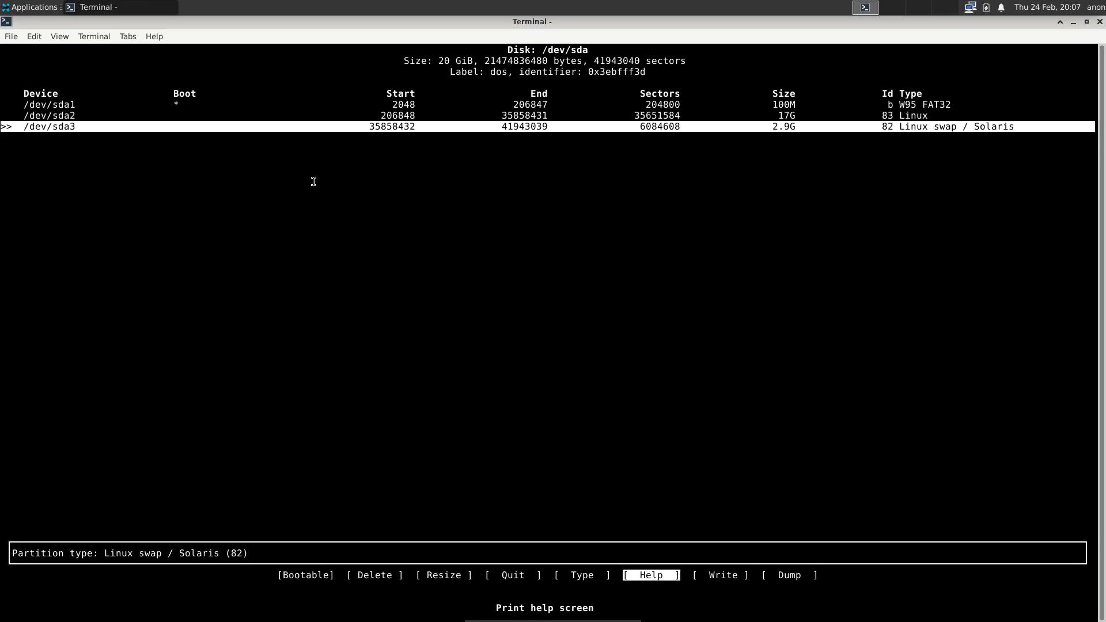
pyautogui.click(444, 575)
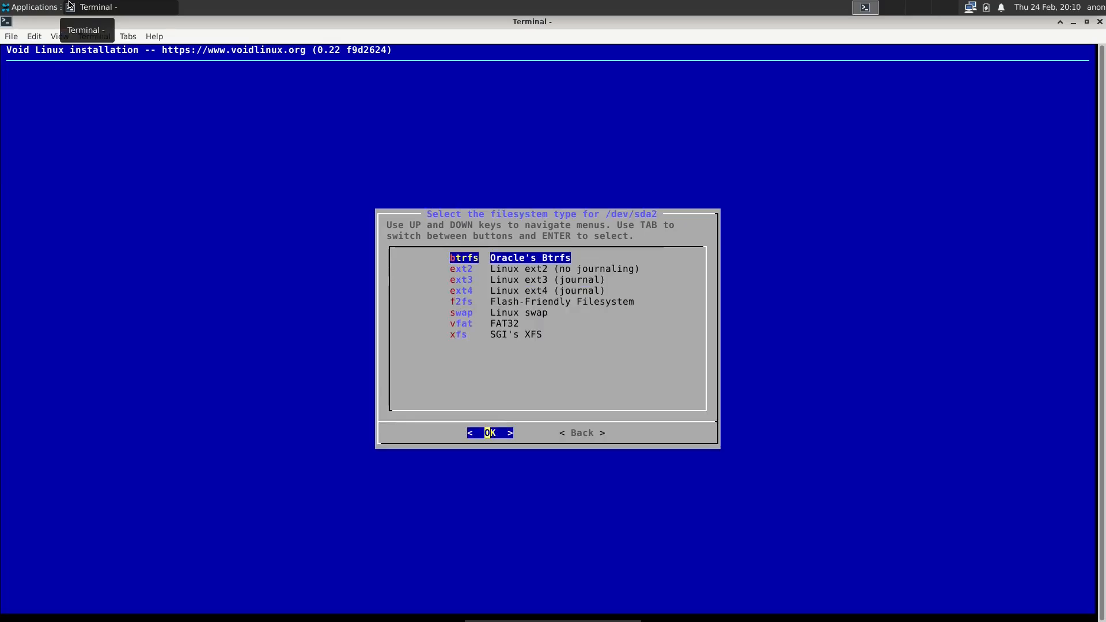
# Choose ext4 as the filesystem type for /dev/sda2
pyautogui.press('Down')
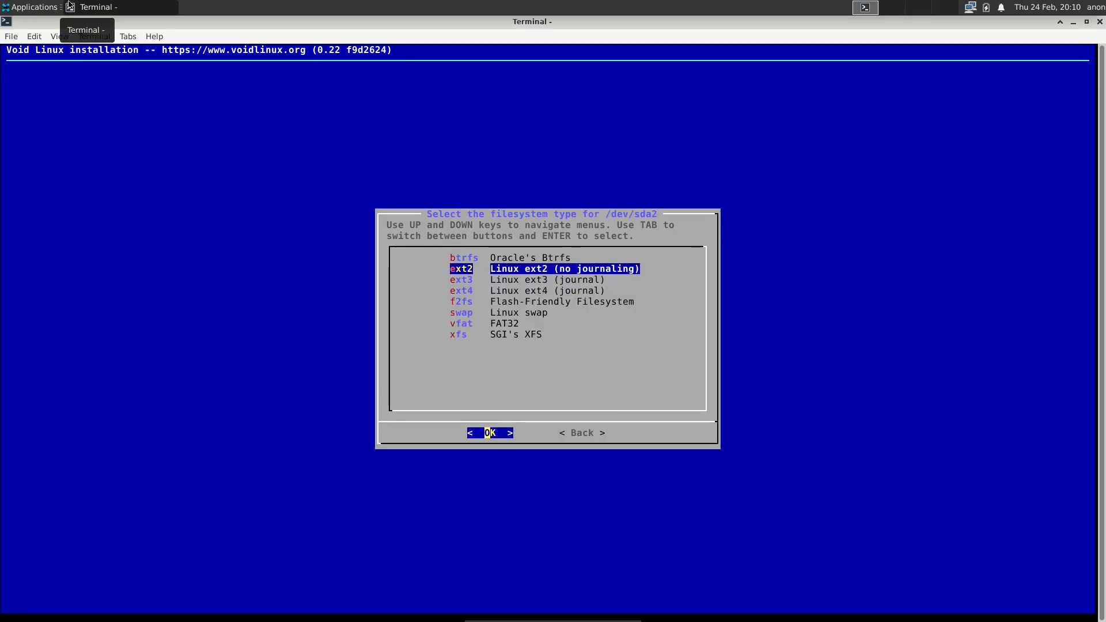
pyautogui.click(491, 432)
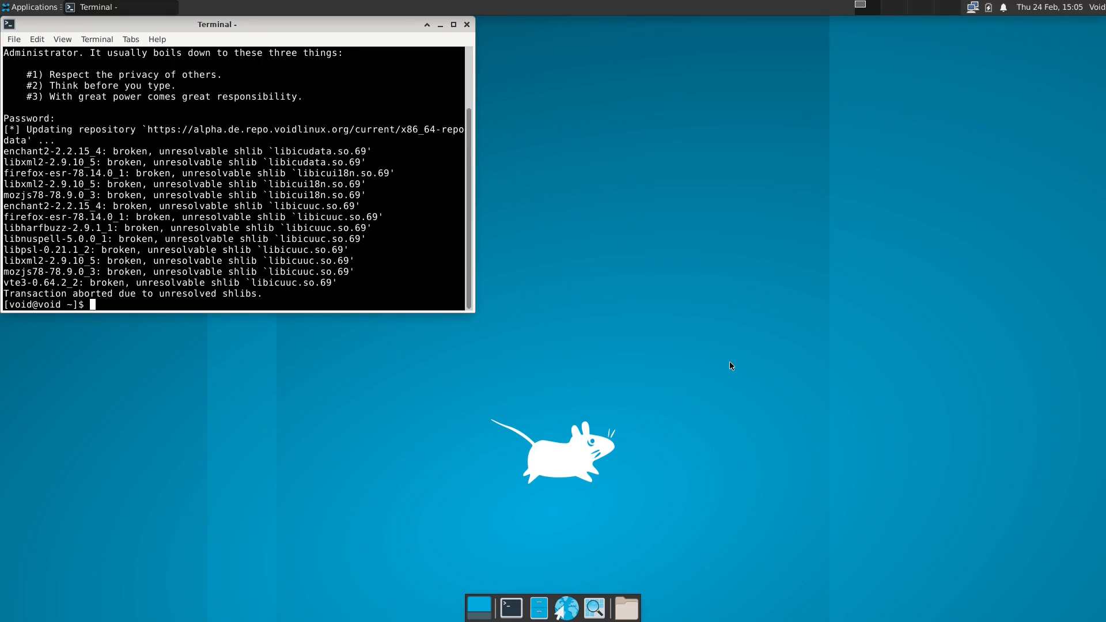
# Edit 00-repository-main.conf in /etc/xbps.d with sudo vi after nano and vim are missing
pyautogui.write('sudo xbps-install -S thunderbird evoluti')
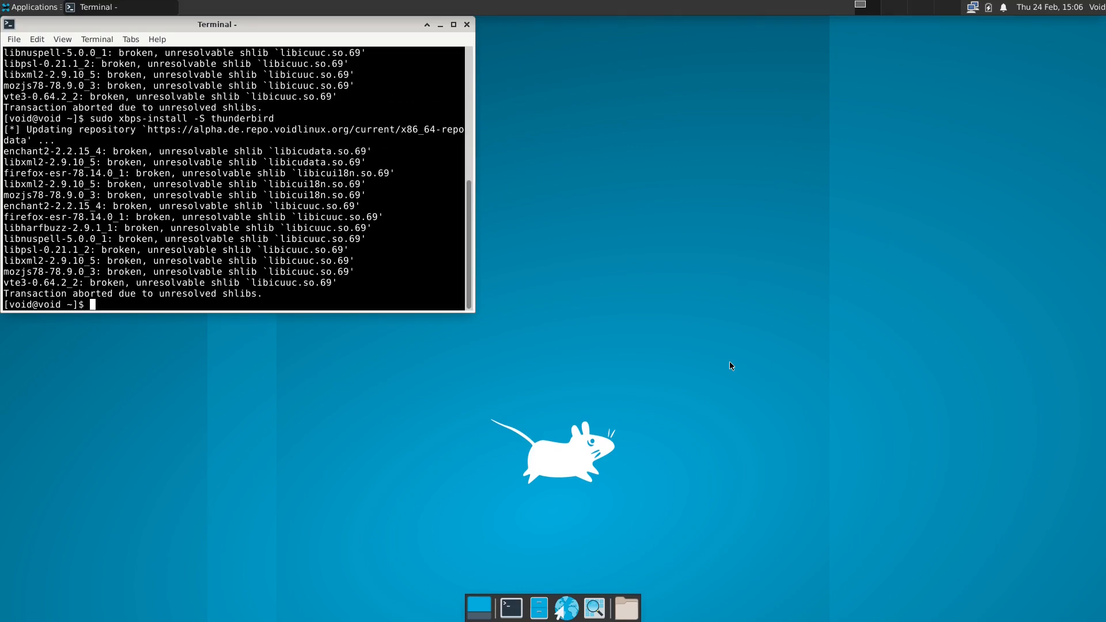
pyautogui.click(594, 607)
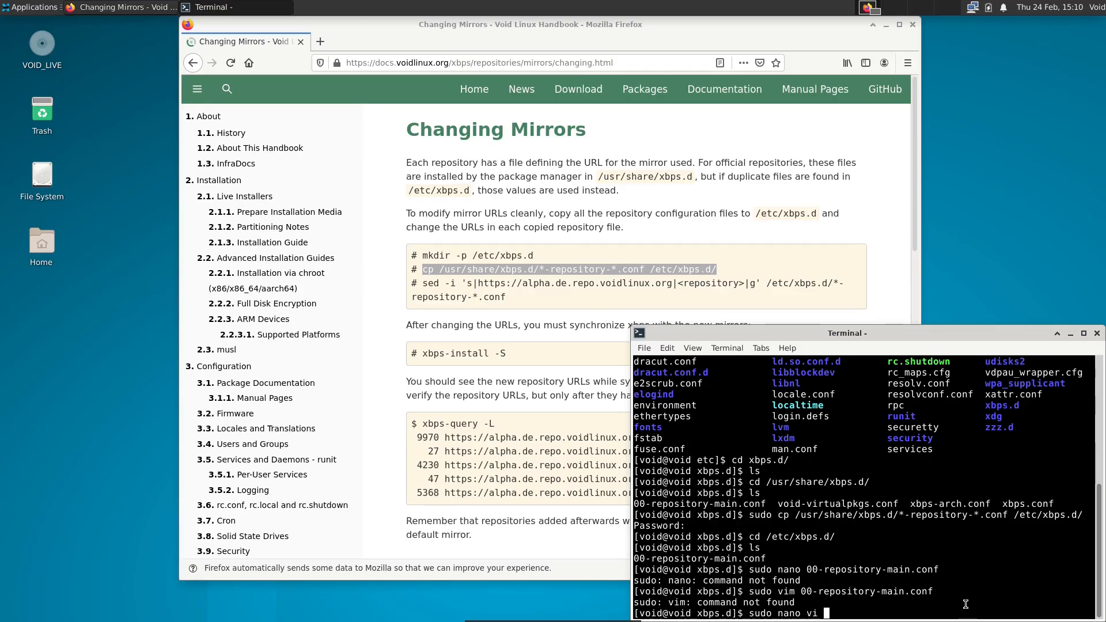
pyautogui.write(' 00-repository-main.conf')
pyautogui.press('Return')
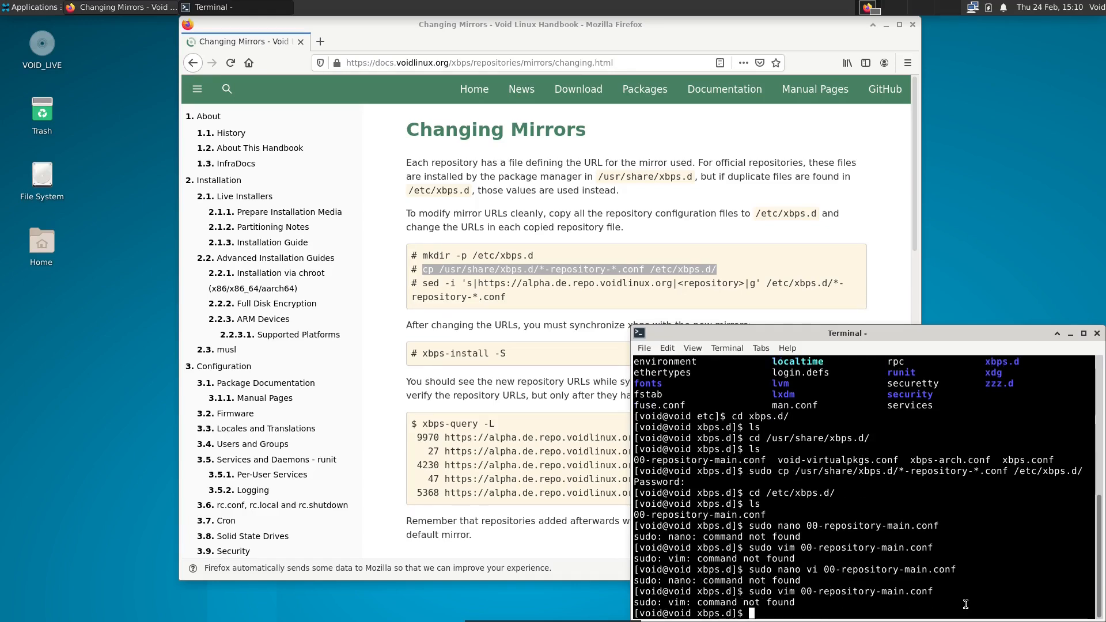
pyautogui.press('Return')
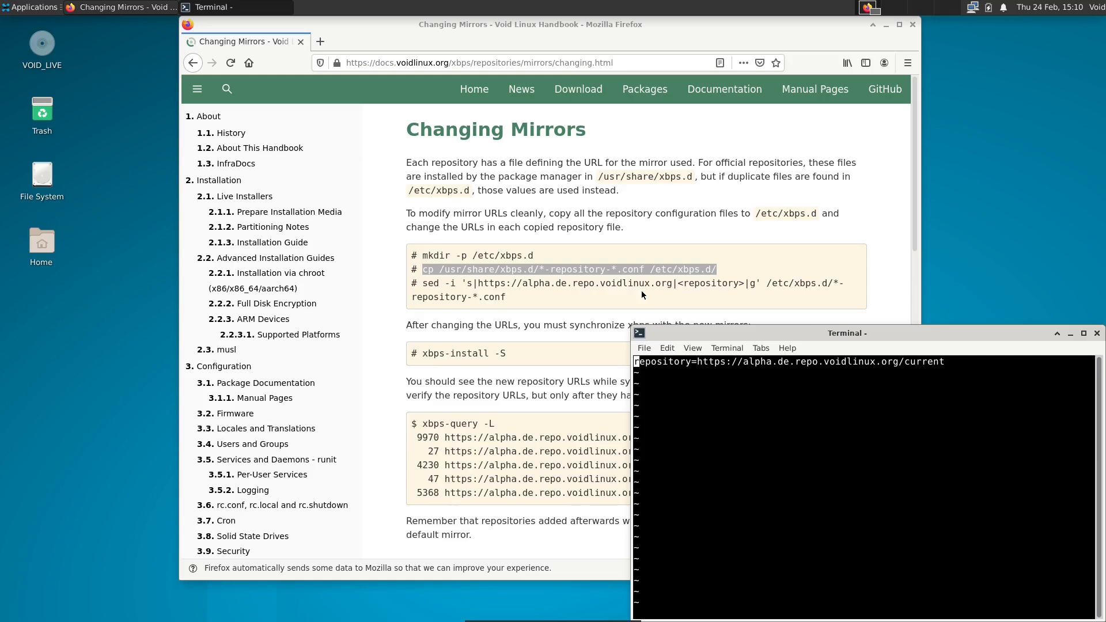
pyautogui.moveTo(496, 217)
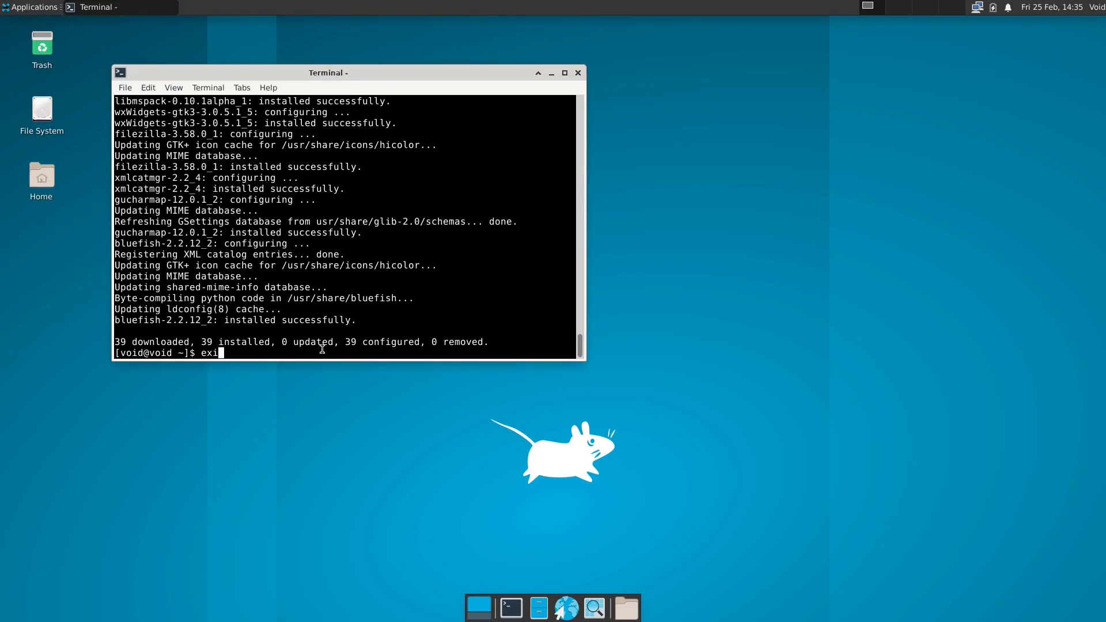
# Launch Bluefish from the desktop menu's Applications > Development category
pyautogui.rightClick(508, 313)
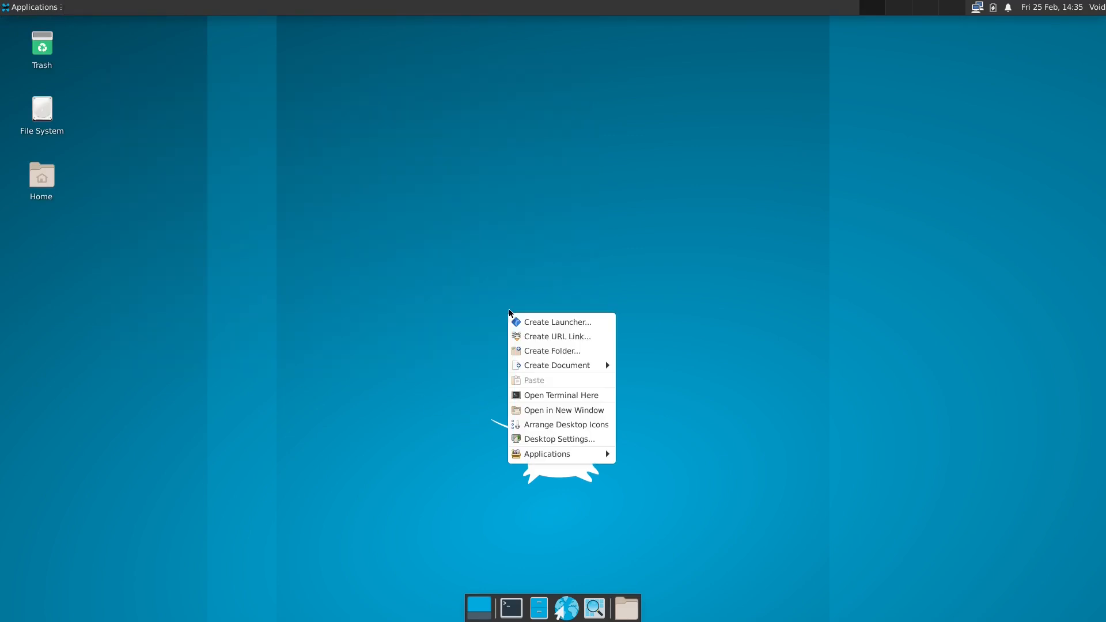
pyautogui.click(546, 454)
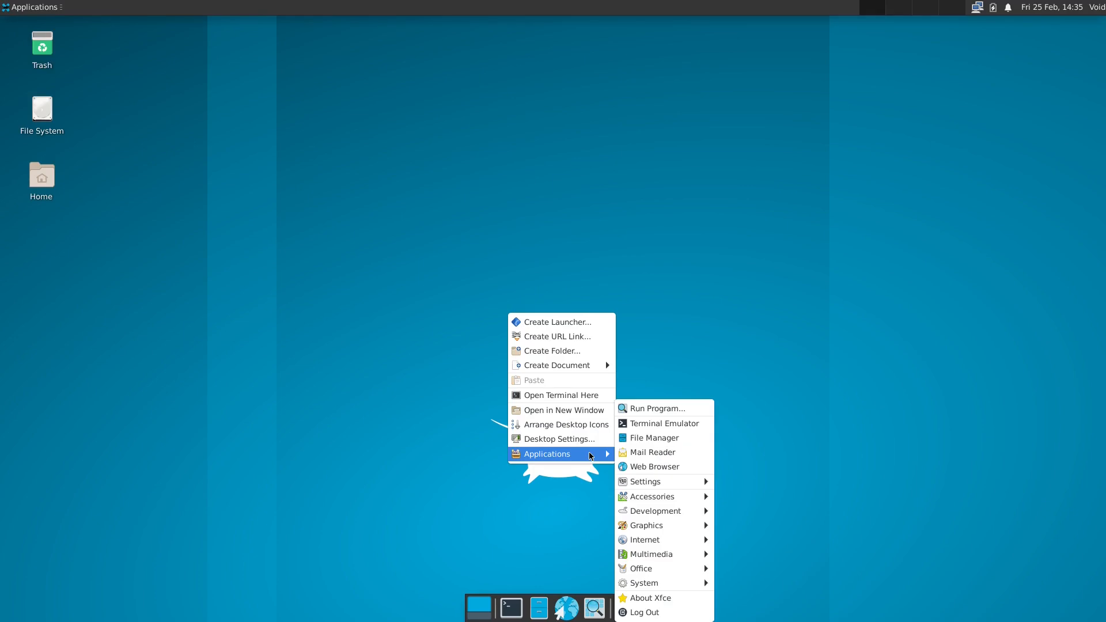
pyautogui.moveTo(650, 525)
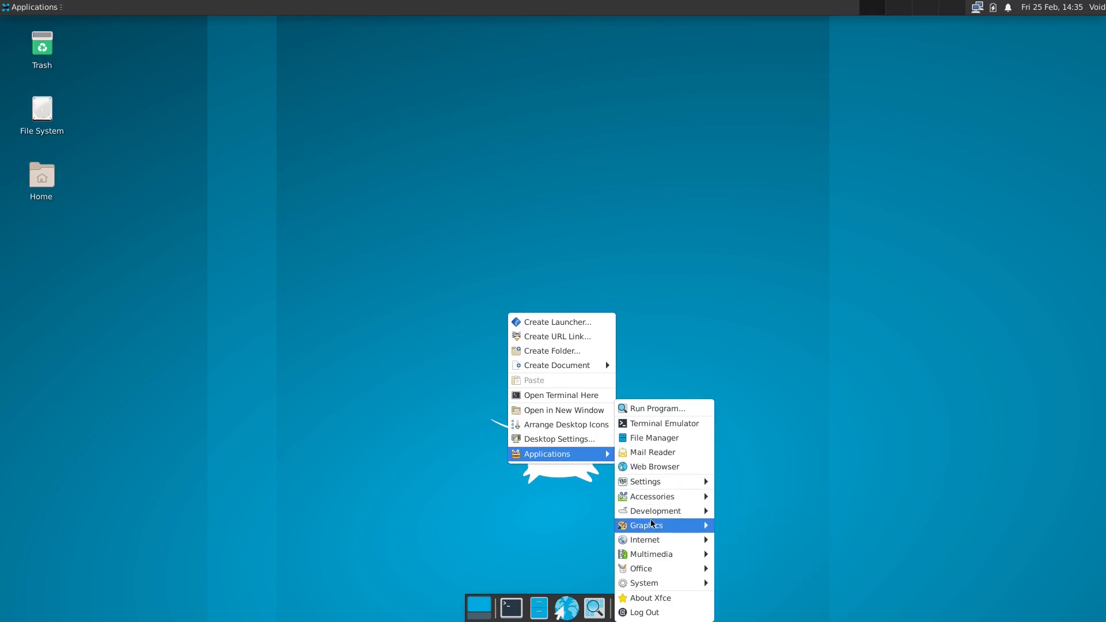
pyautogui.moveTo(649, 526)
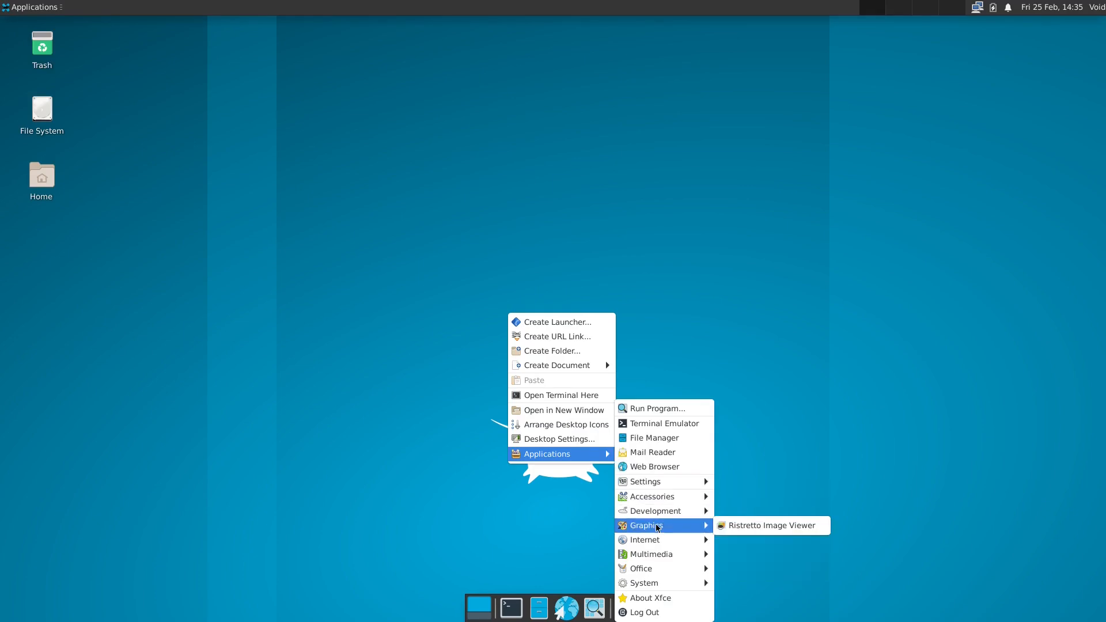
pyautogui.moveTo(643, 539)
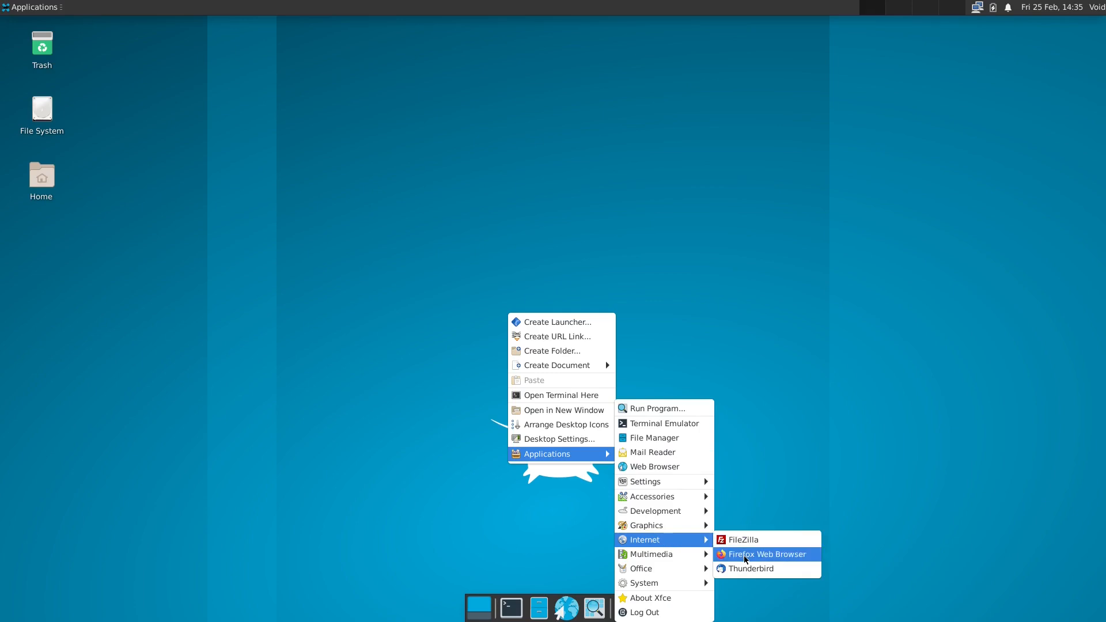
pyautogui.moveTo(653, 510)
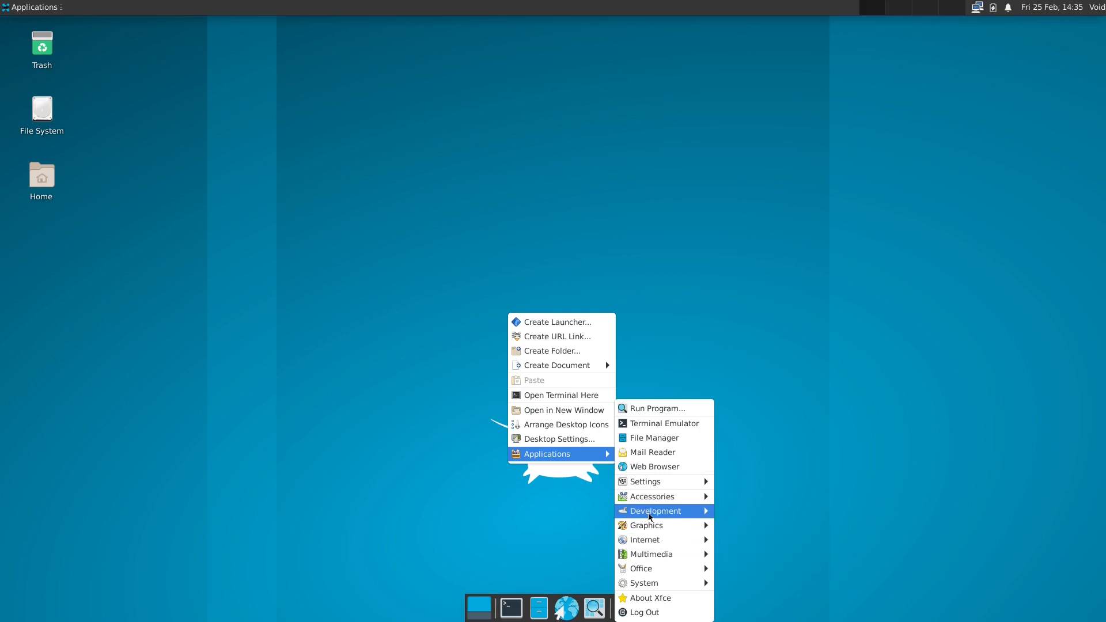
pyautogui.click(737, 517)
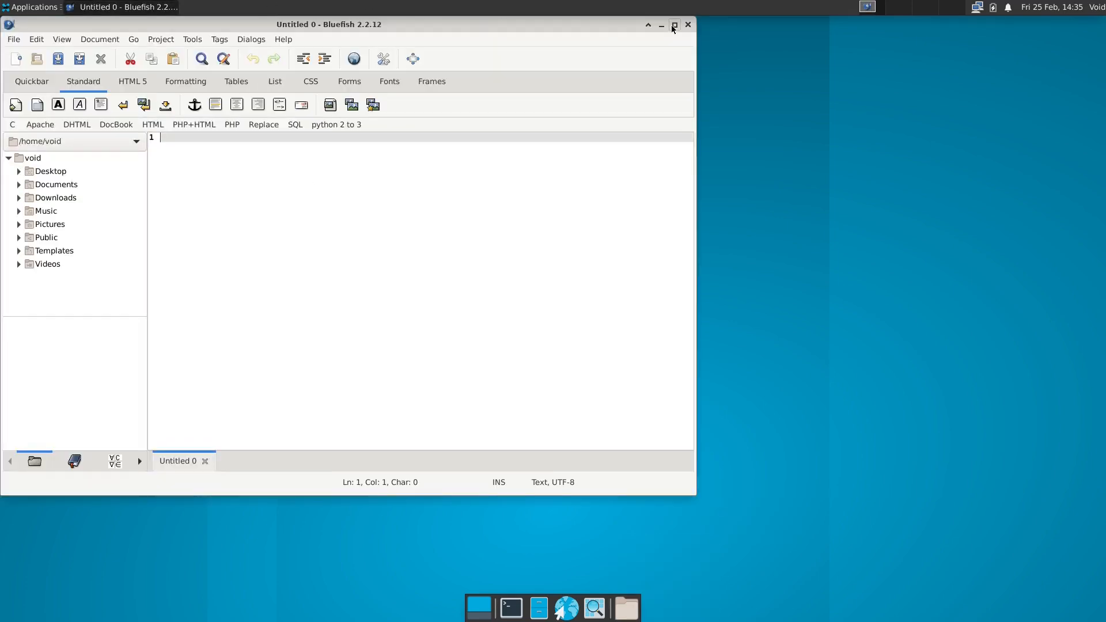
# Close the Bluefish window and then the Evolution mail window
pyautogui.click(673, 25)
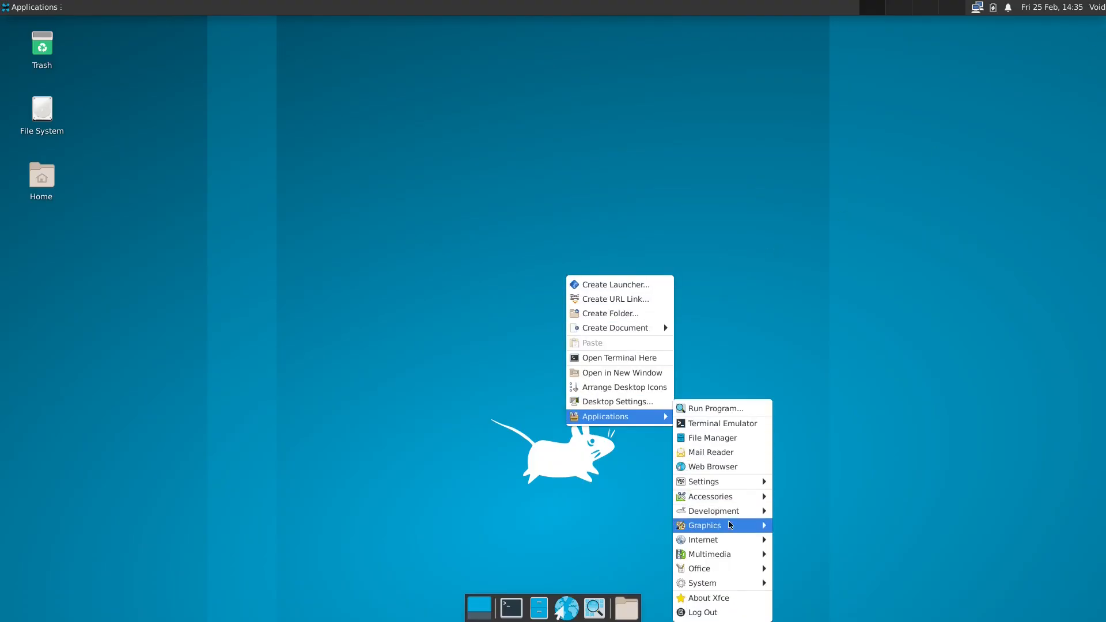
pyautogui.moveTo(698, 568)
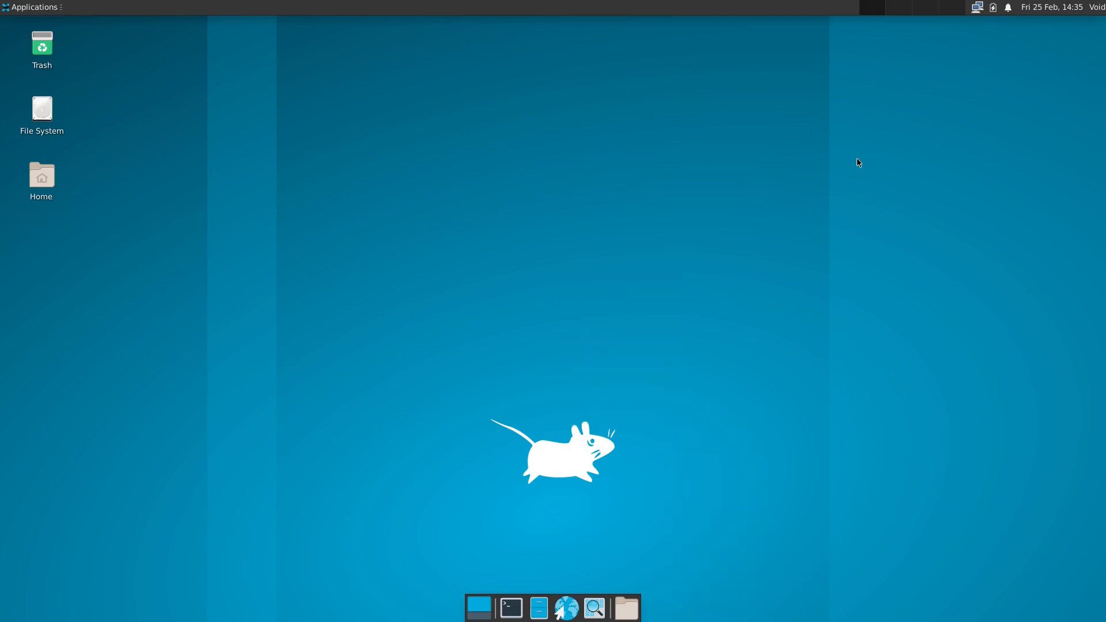
pyautogui.moveTo(155, 4)
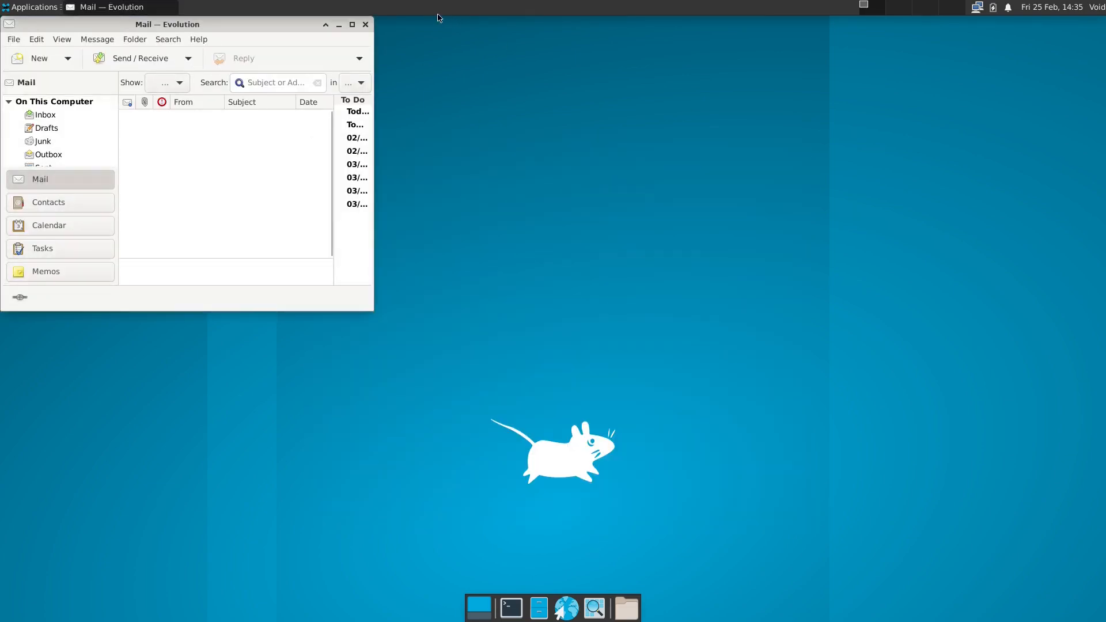
pyautogui.click(353, 24)
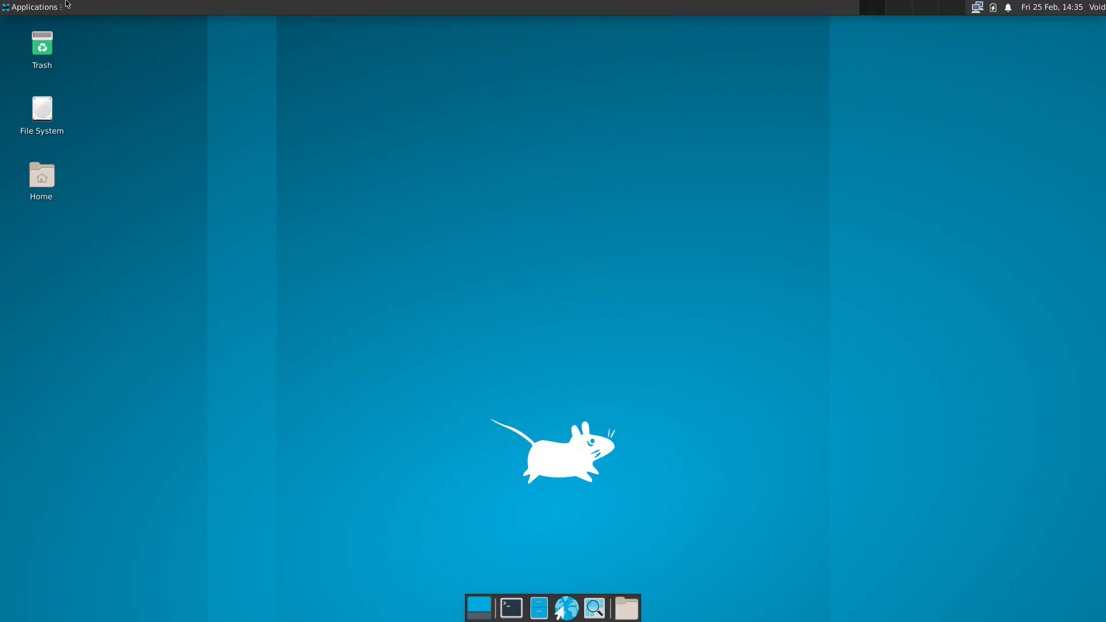
# Log out of the Xfce session from the panel Applications menu
pyautogui.click(33, 7)
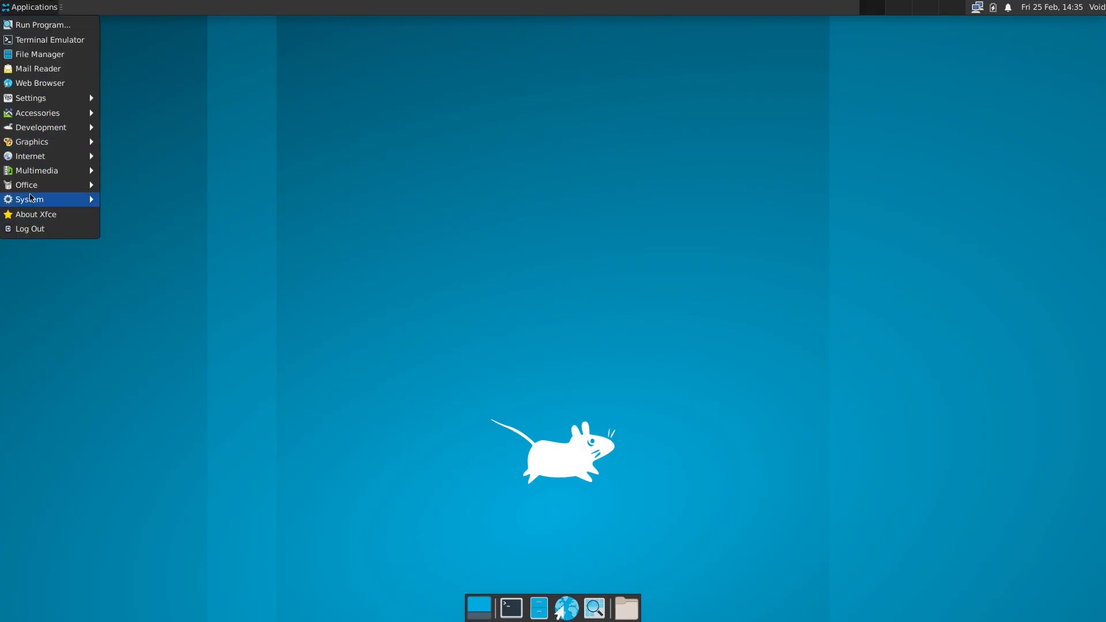
pyautogui.moveTo(50, 184)
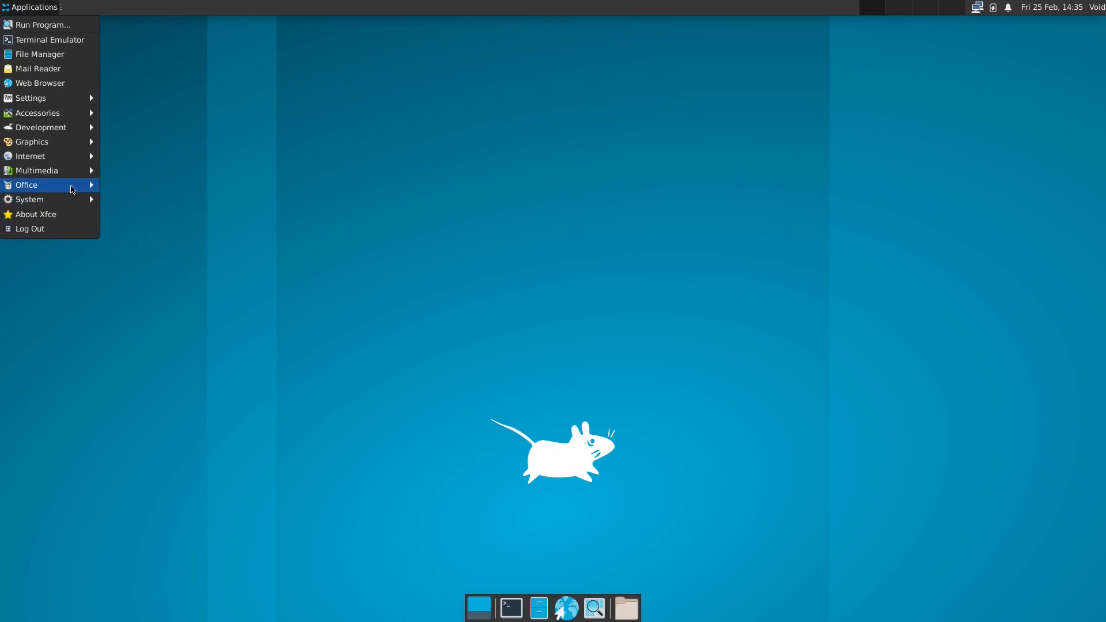
pyautogui.moveTo(30, 155)
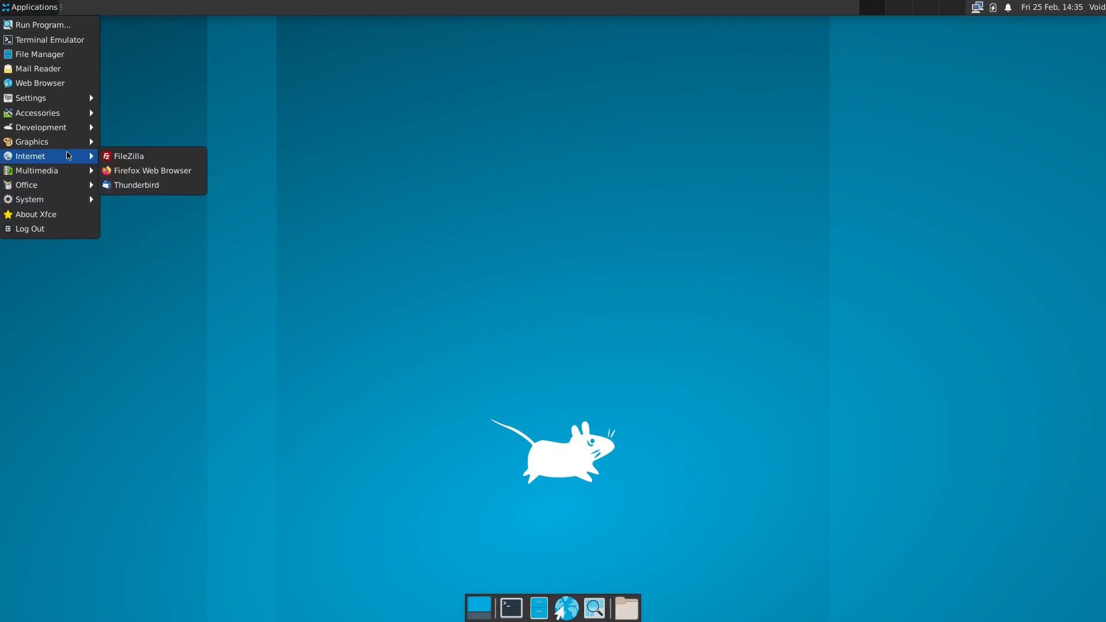
pyautogui.moveTo(39, 128)
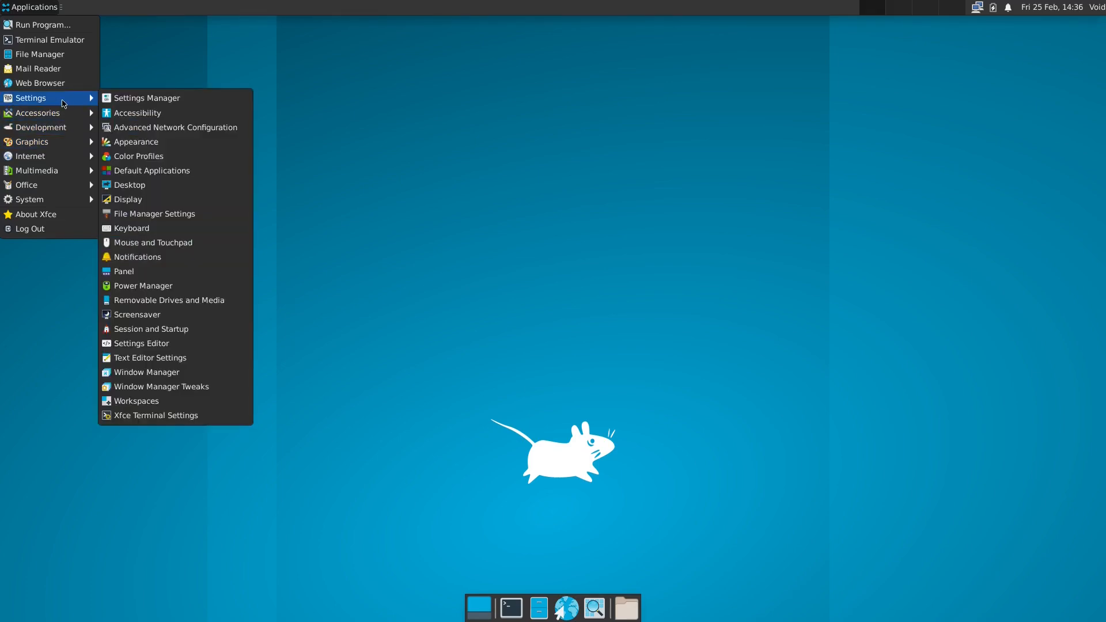
pyautogui.moveTo(34, 215)
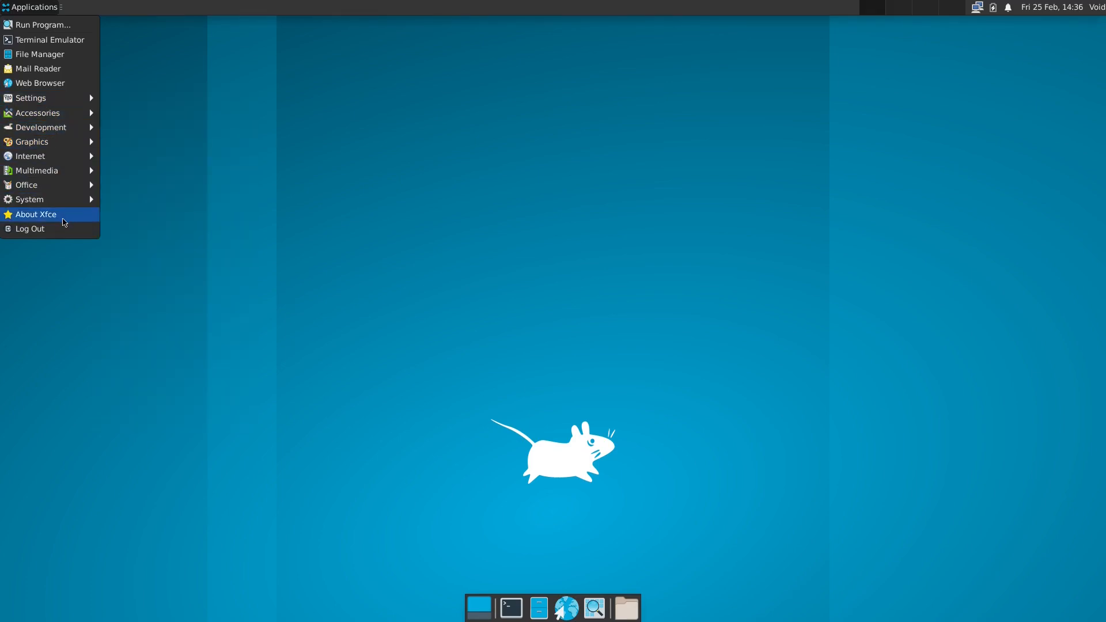
pyautogui.click(32, 228)
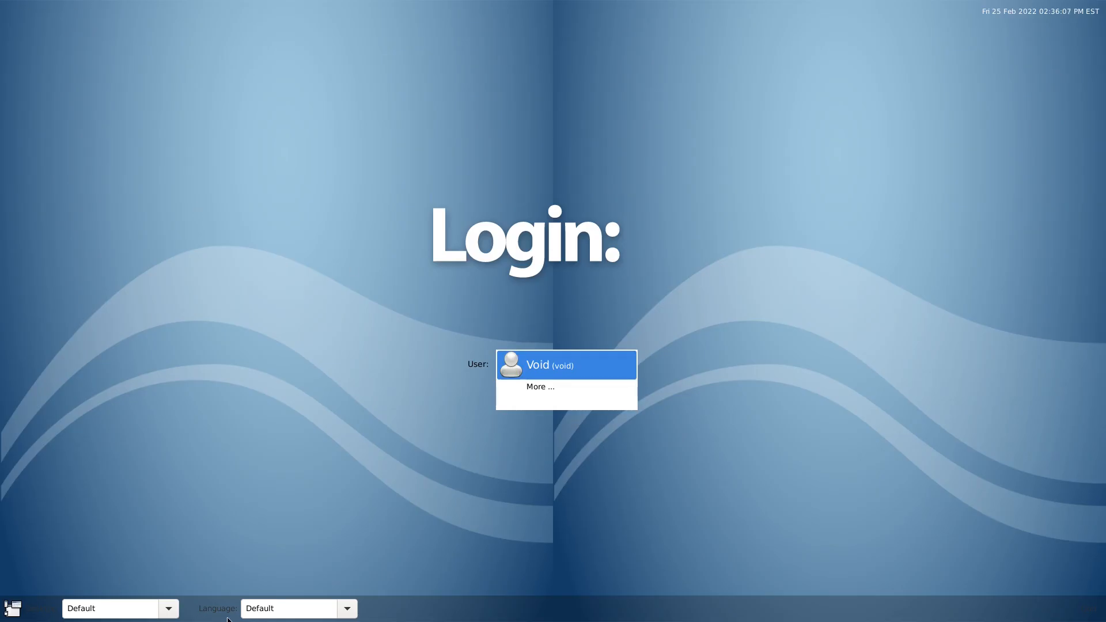
# Sign back in as the Void user and bring up the Applications menu
pyautogui.click(566, 365)
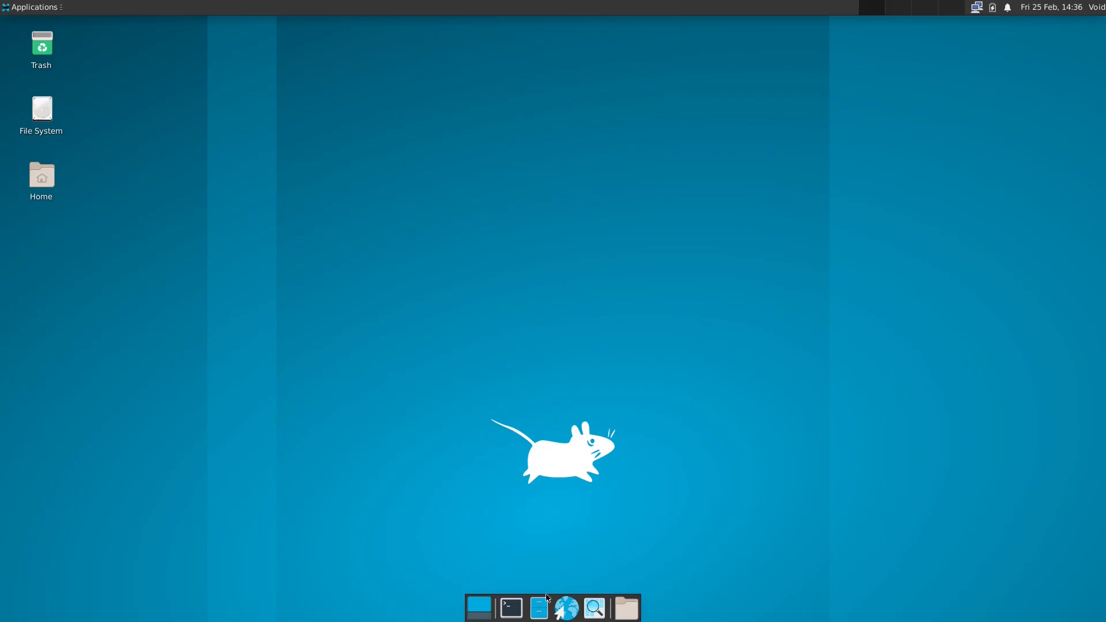
pyautogui.click(32, 7)
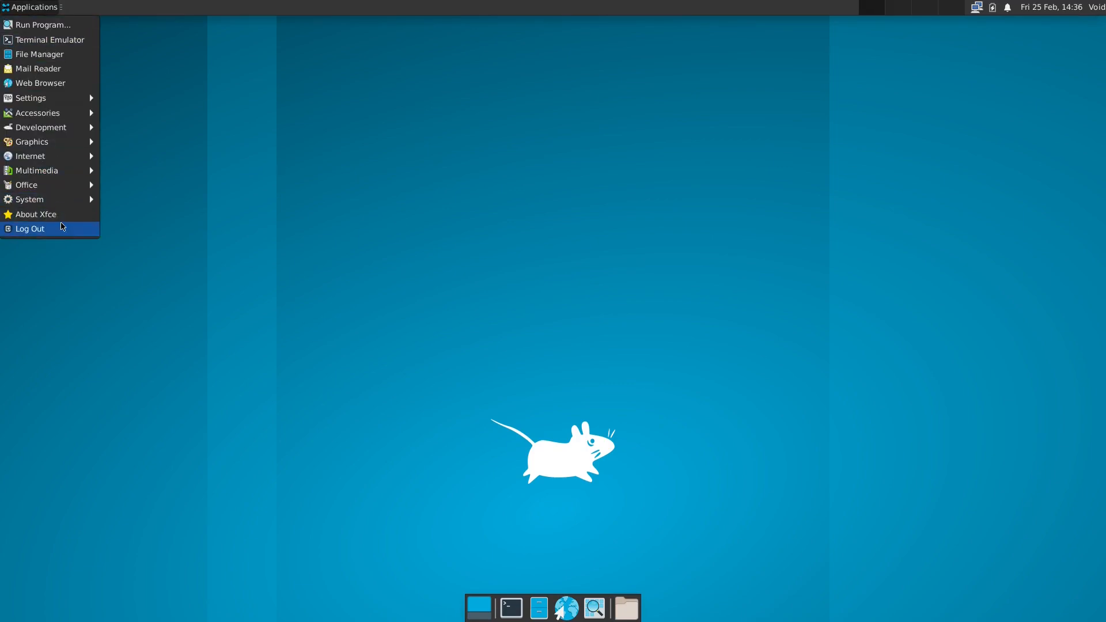